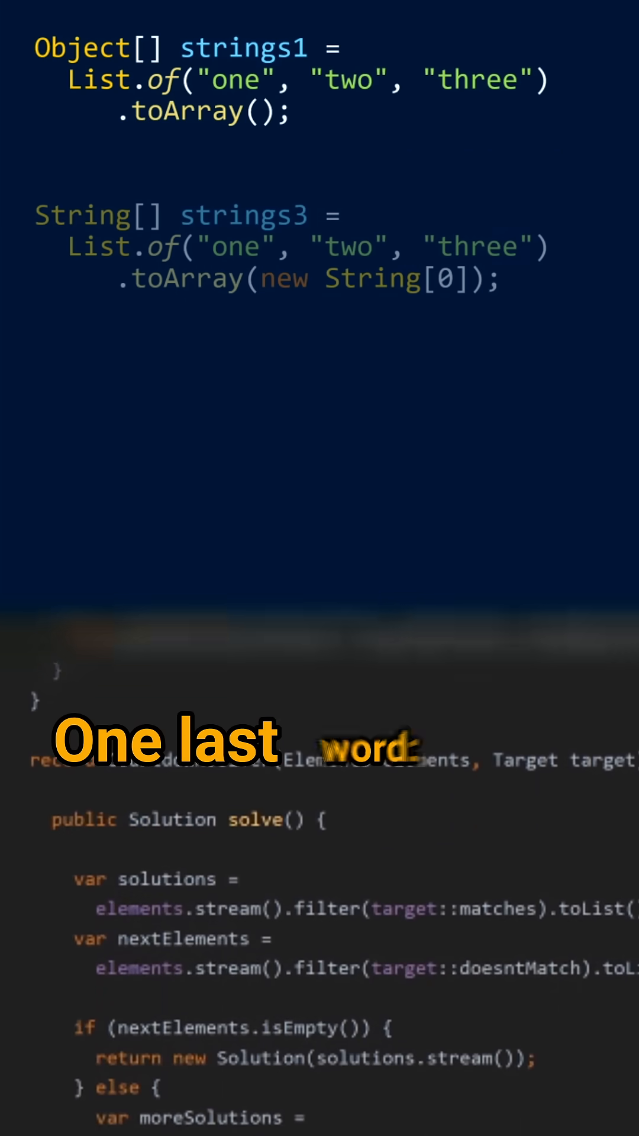
scroll("down", 3)
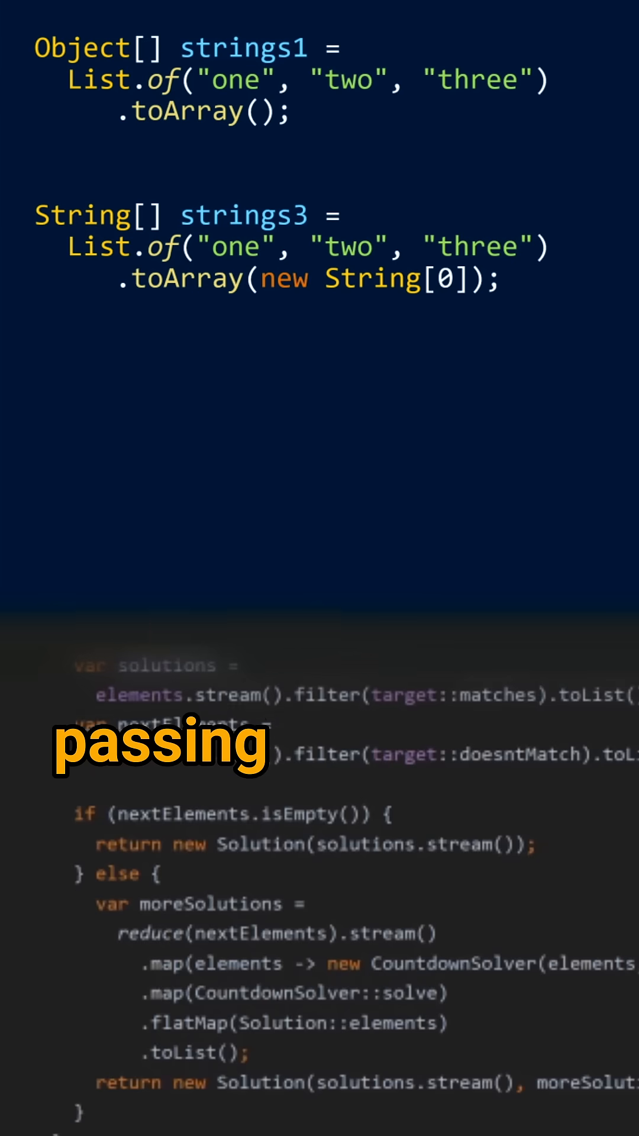